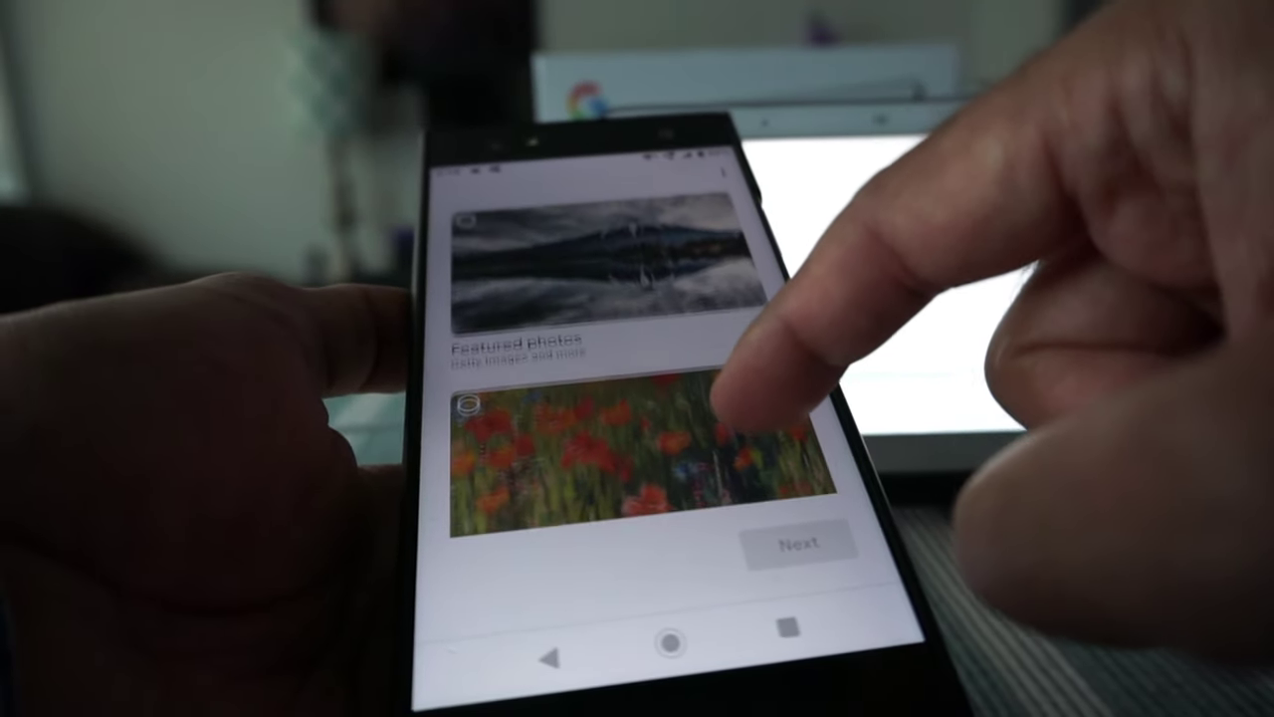
scroll("down", 3)
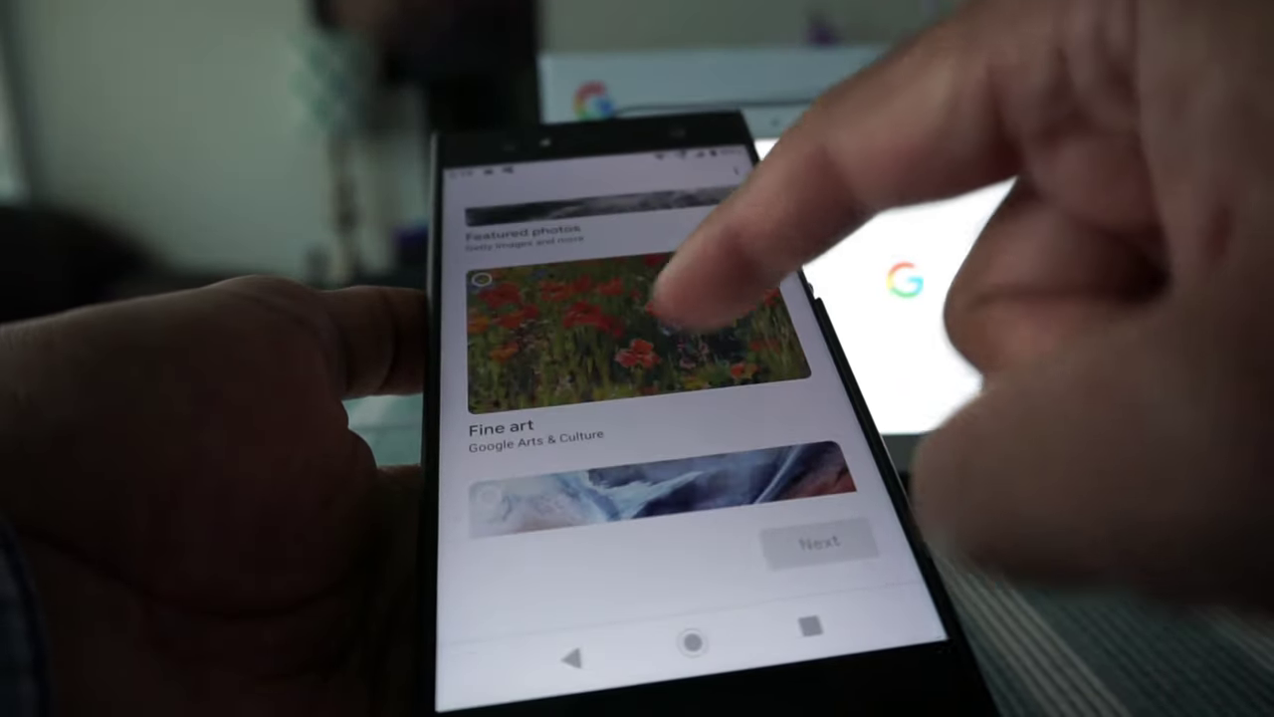